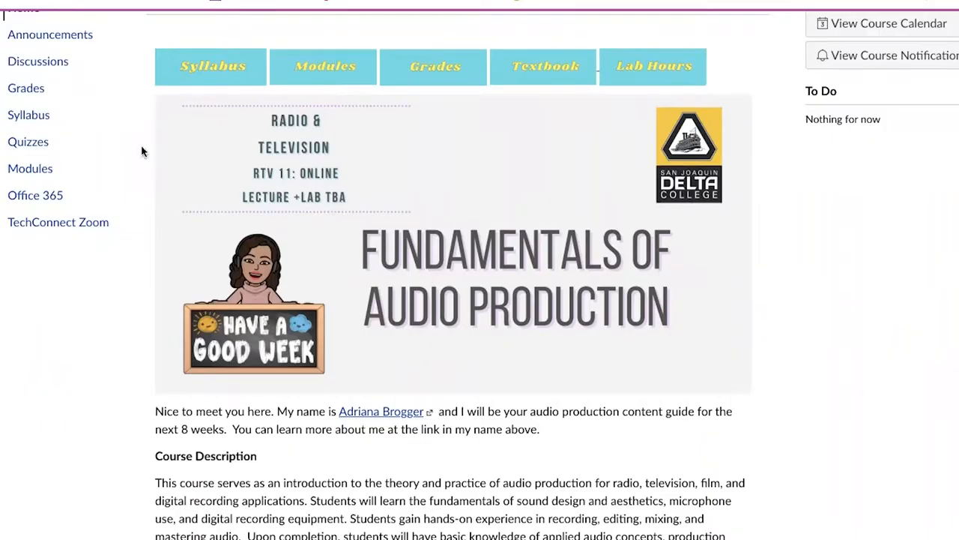
mouse_move(655, 180)
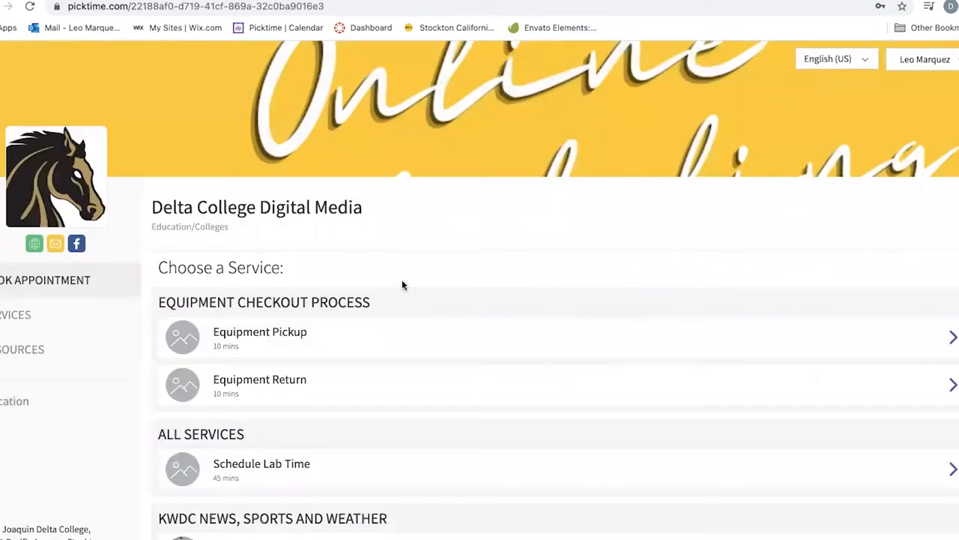
- Scroll down the course home page toward the Lab Hours booking banner
scroll("down", 3)
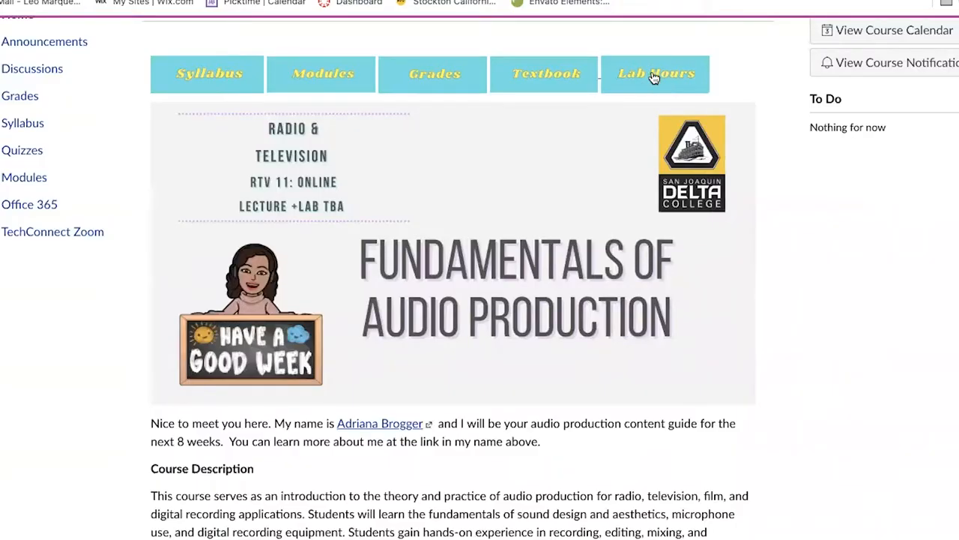
left_click(653, 74)
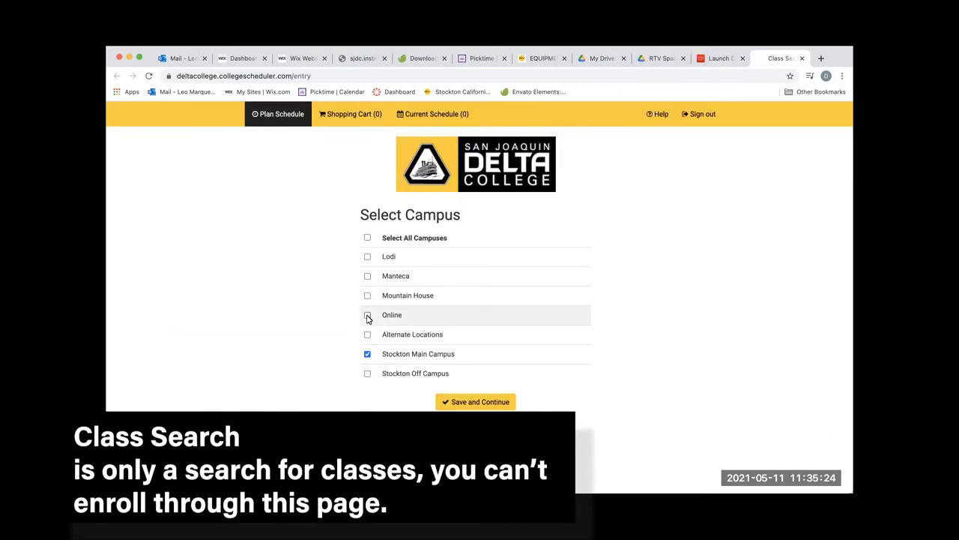
- Include the Online campus in the Delta College class search
left_click(475, 402)
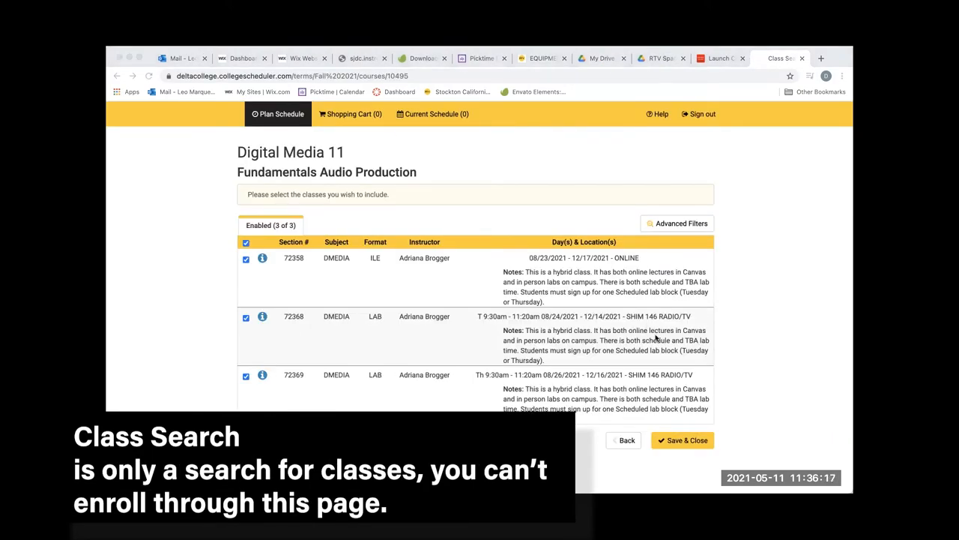